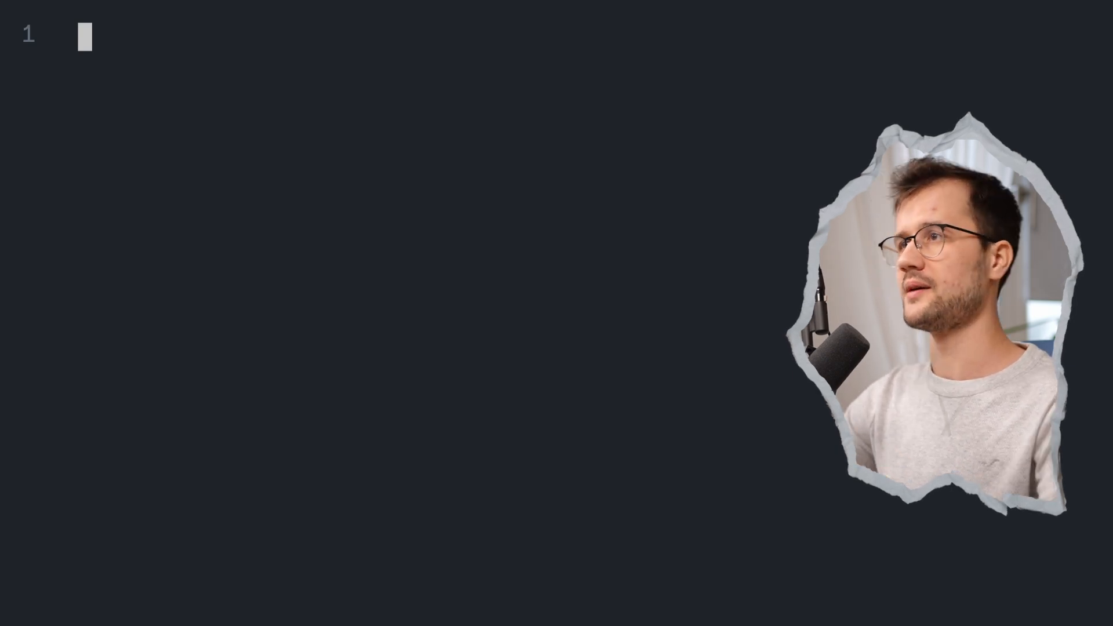
Step: Write function example() with an if (true) block declaring var x = 10 and logging x
text(fu)
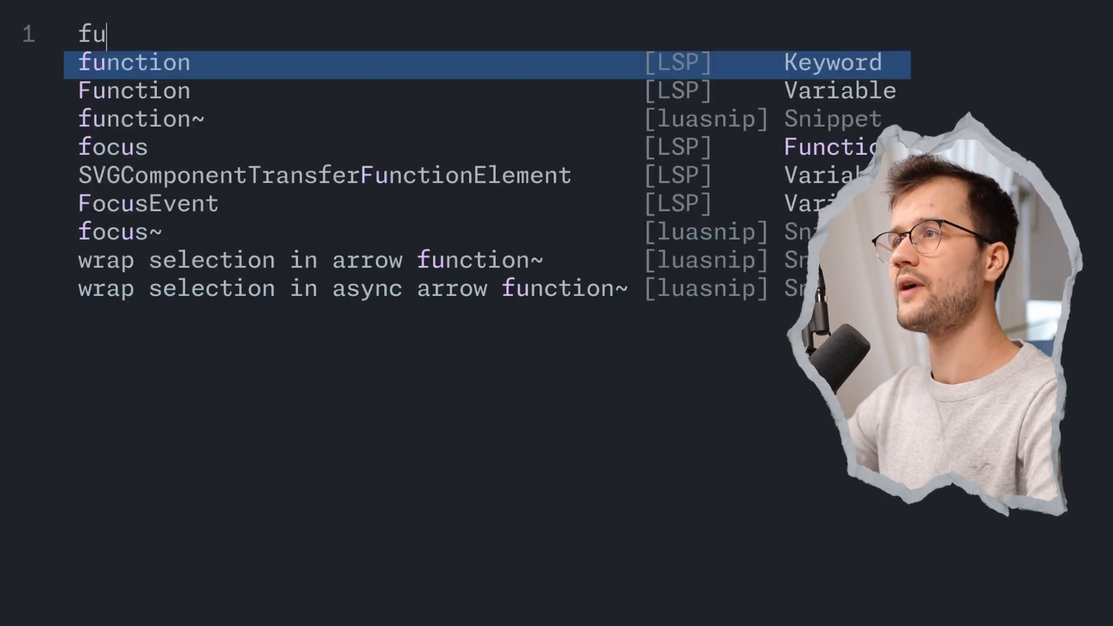
text(function example() {)
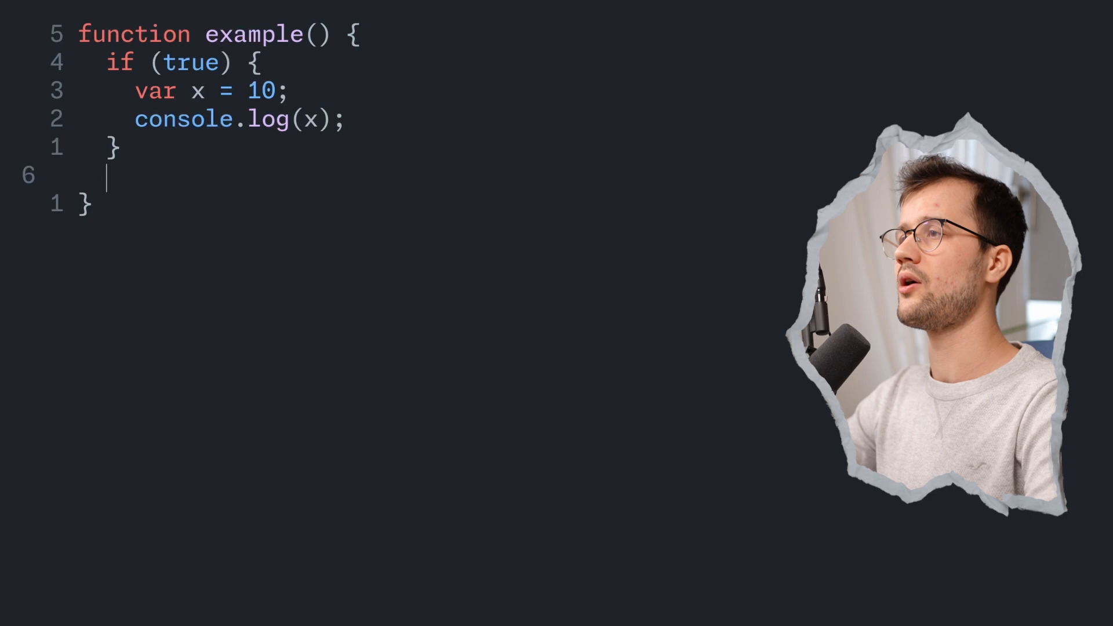
text(console.log(x);)
text(example();)
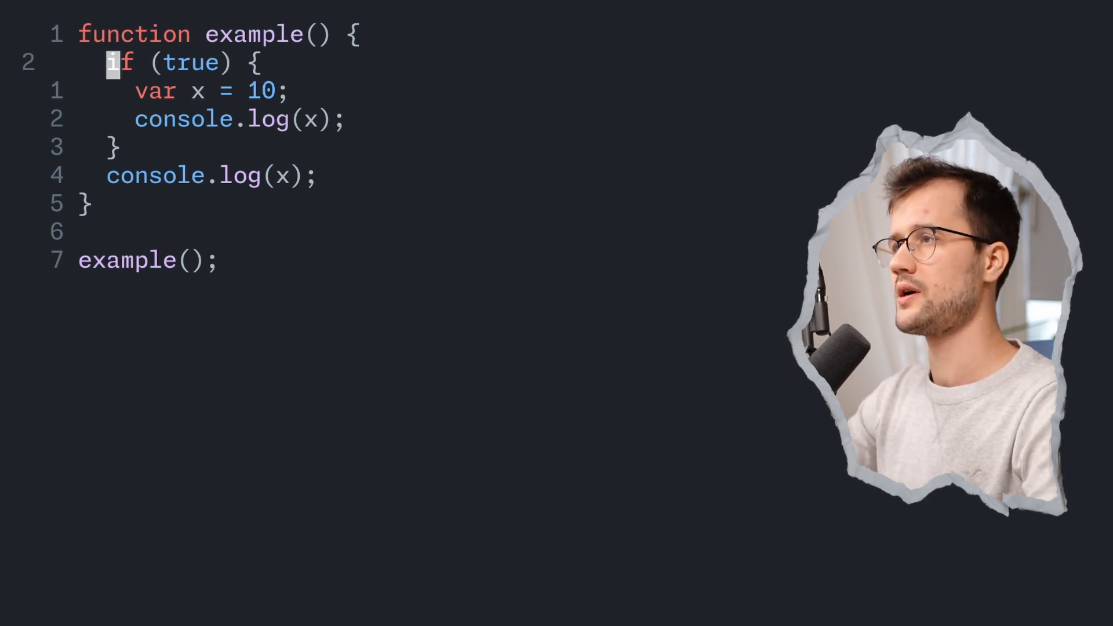
Step: Add a hoisted var x; at the function top, then delete it and the example() call
text(var x;)
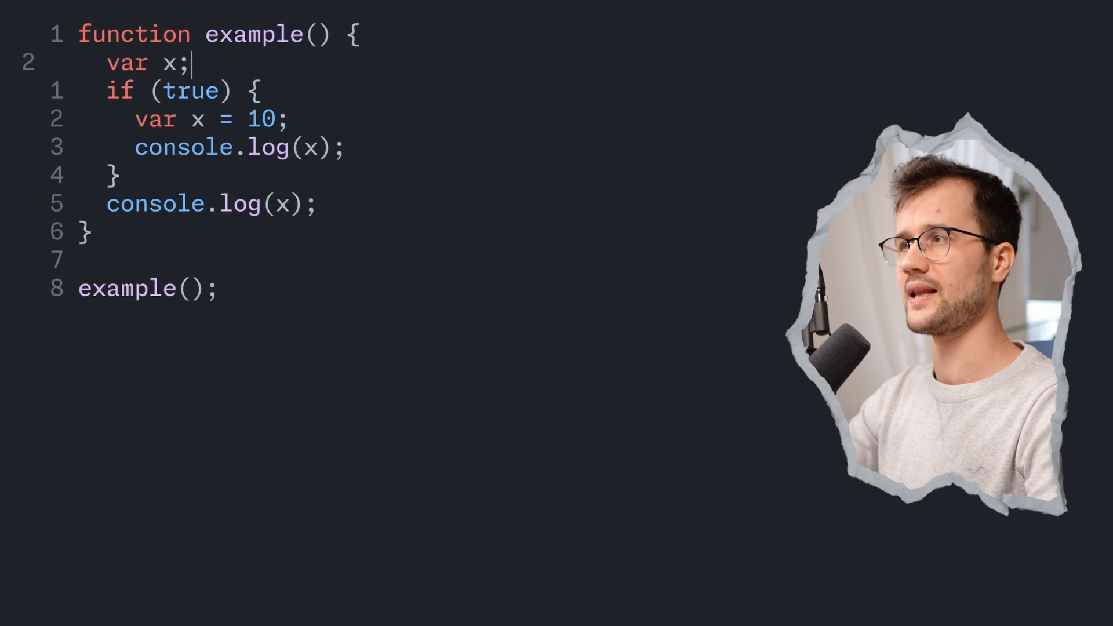
double_click(171, 63)
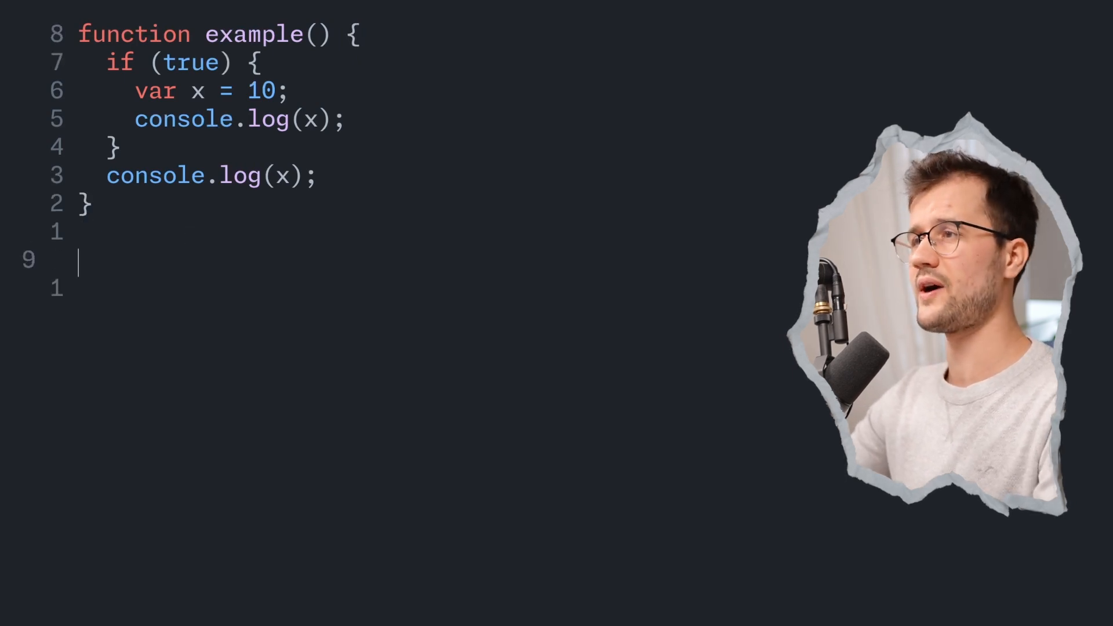
Step: Declare var color = 'red' on the empty line below the function
text(var col)
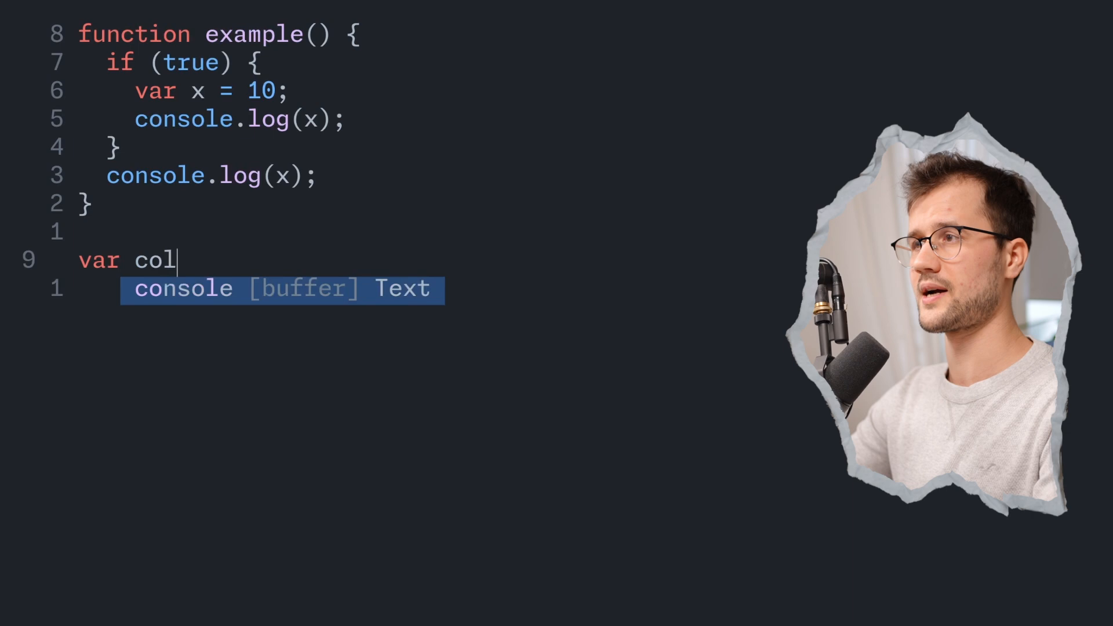
text(or = 'red')
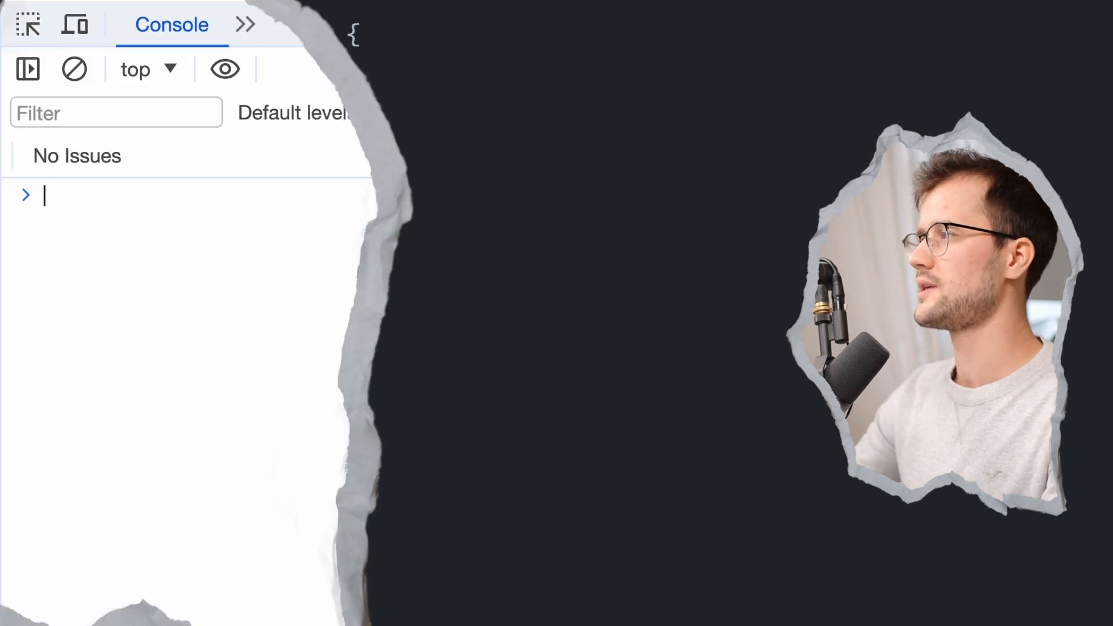
Step: Evaluate window in the DevTools console and scroll through its properties
text(window)
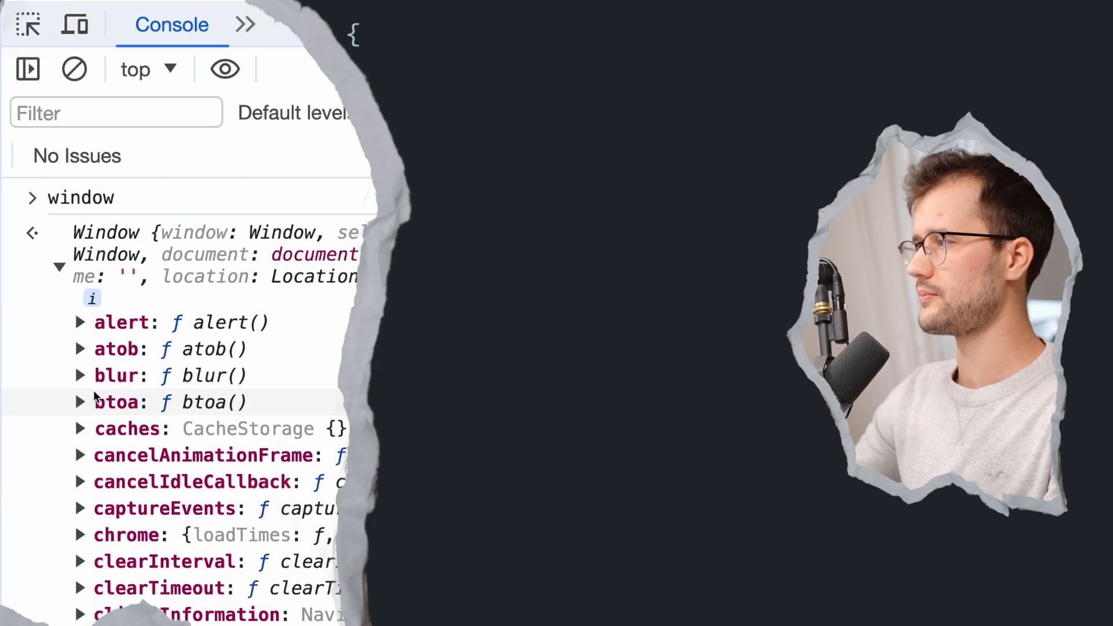
scroll(down, 3)
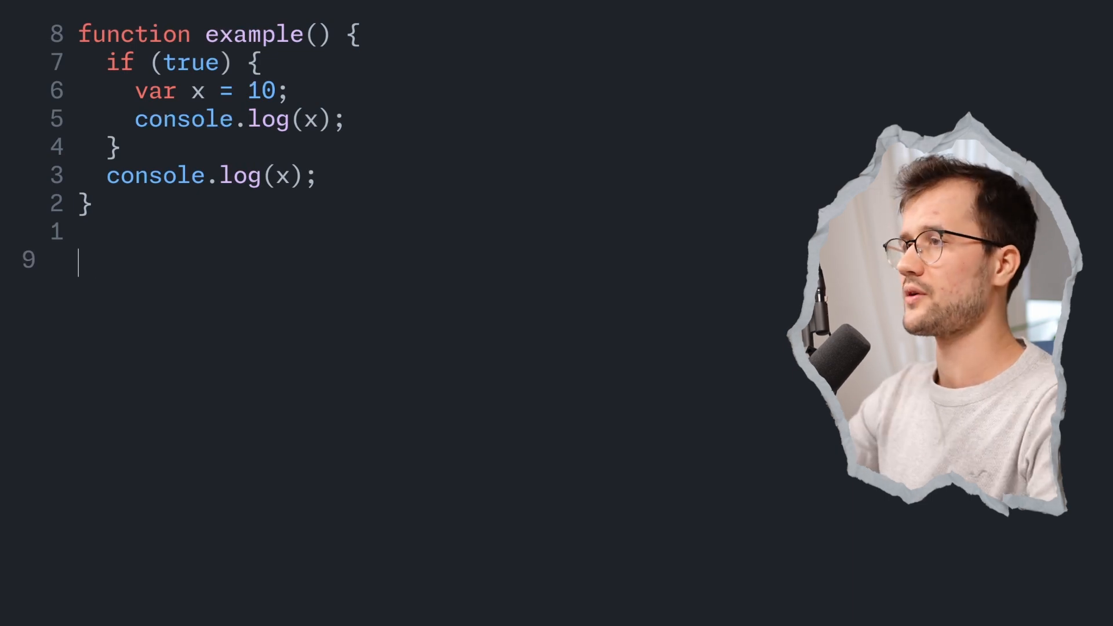
Step: Write for (var i = 0; i < 3; i++) scheduling setTimeout to log i after 1000 ms
text(for (var i =)
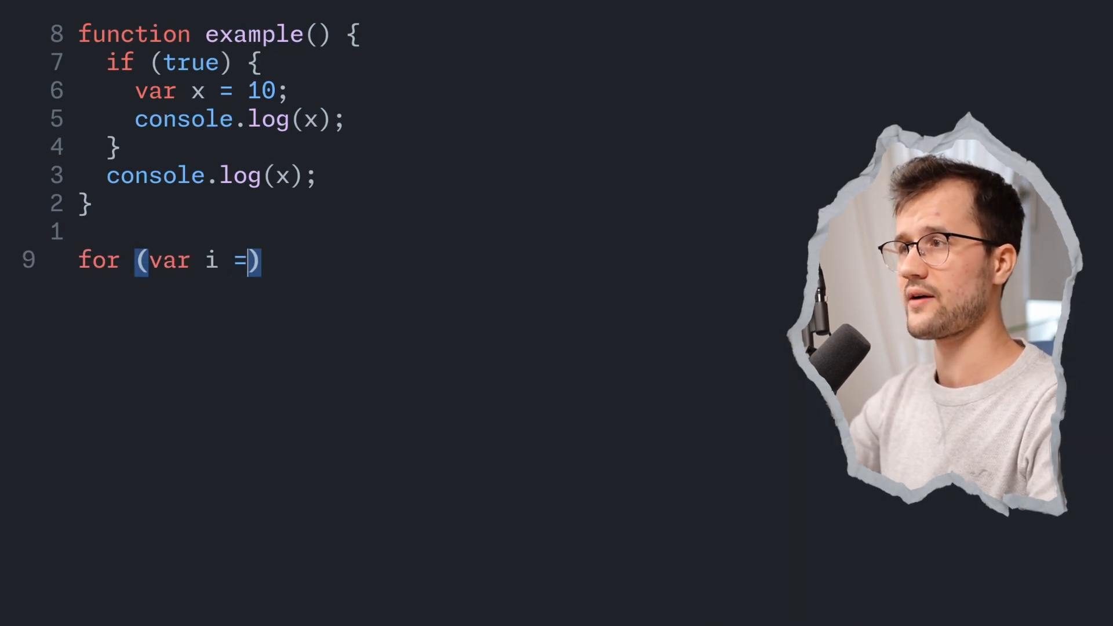
text(0; i < 3; i++) {)
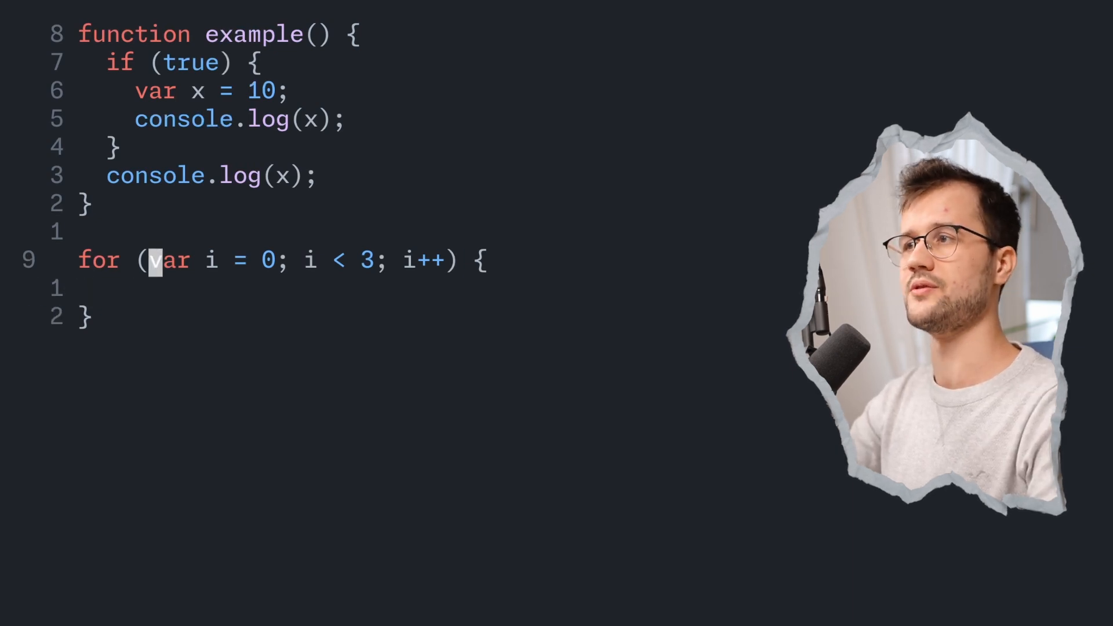
text(setTimeout(function() {)
text(console.log(i);)
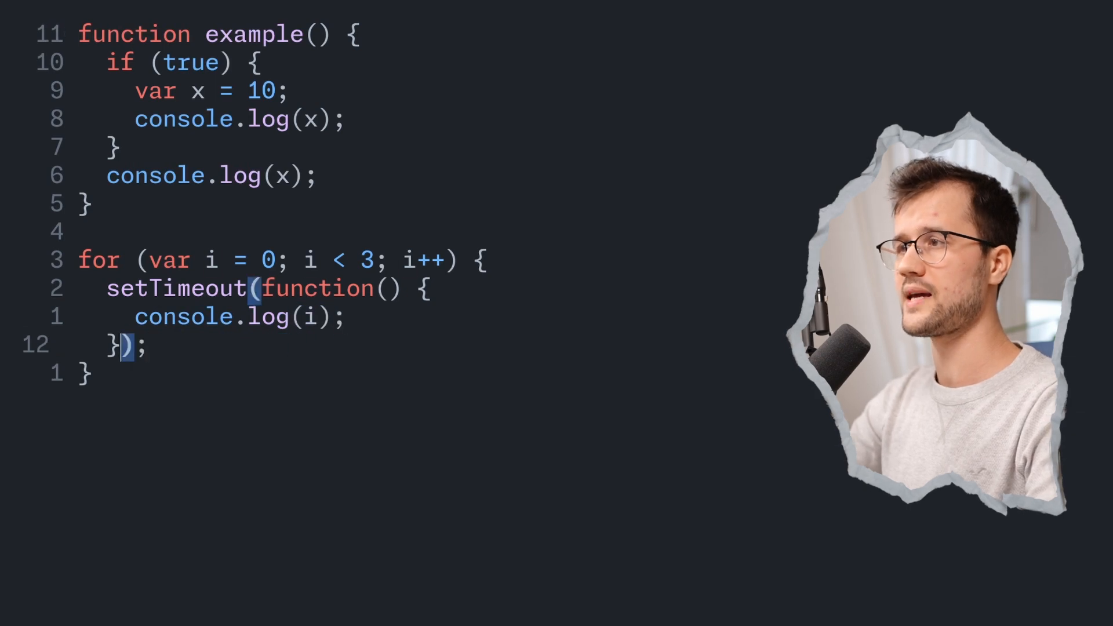
text(, 1000)
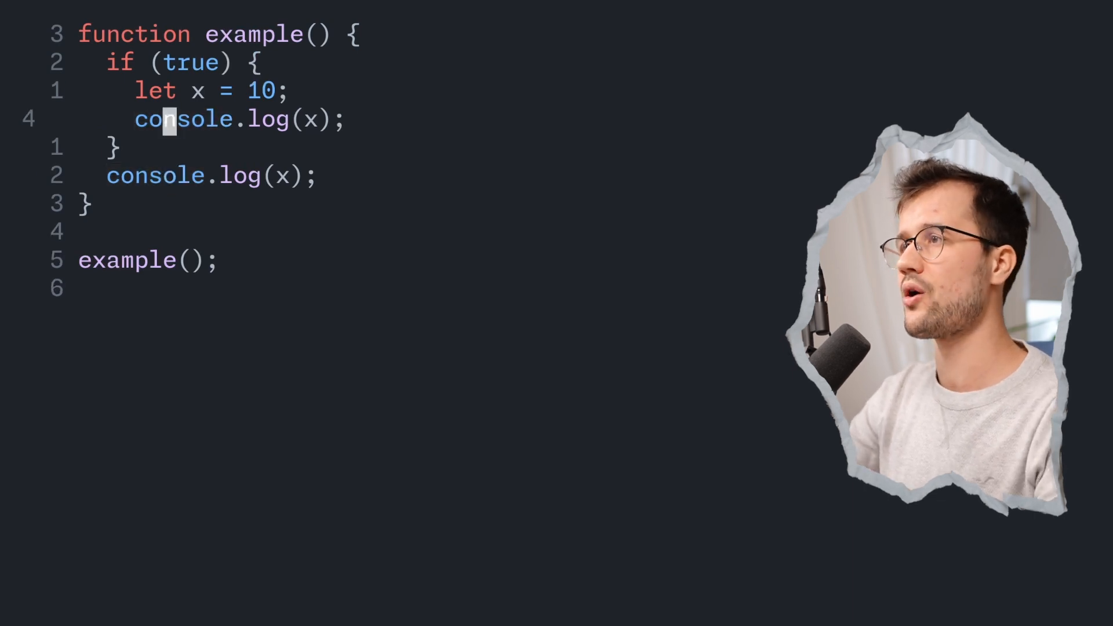
Step: Open an empty line below let x = 10, above the inner console.log(x)
drag(106, 62, 127, 148)
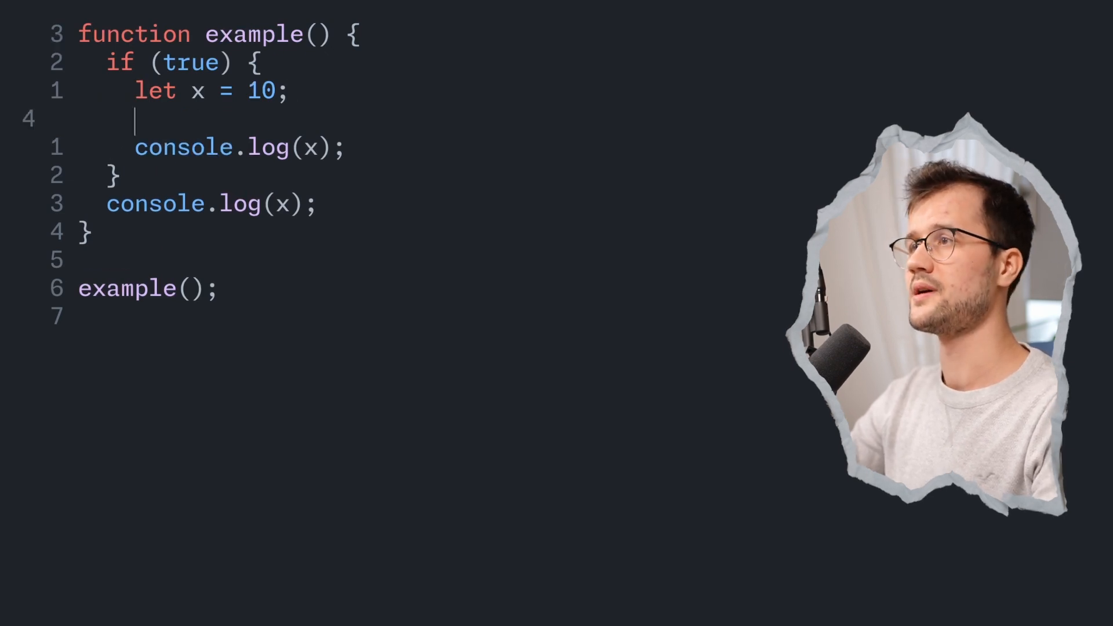
Step: Add x = 30 inside the if block and change let to const
text(x = 30;)
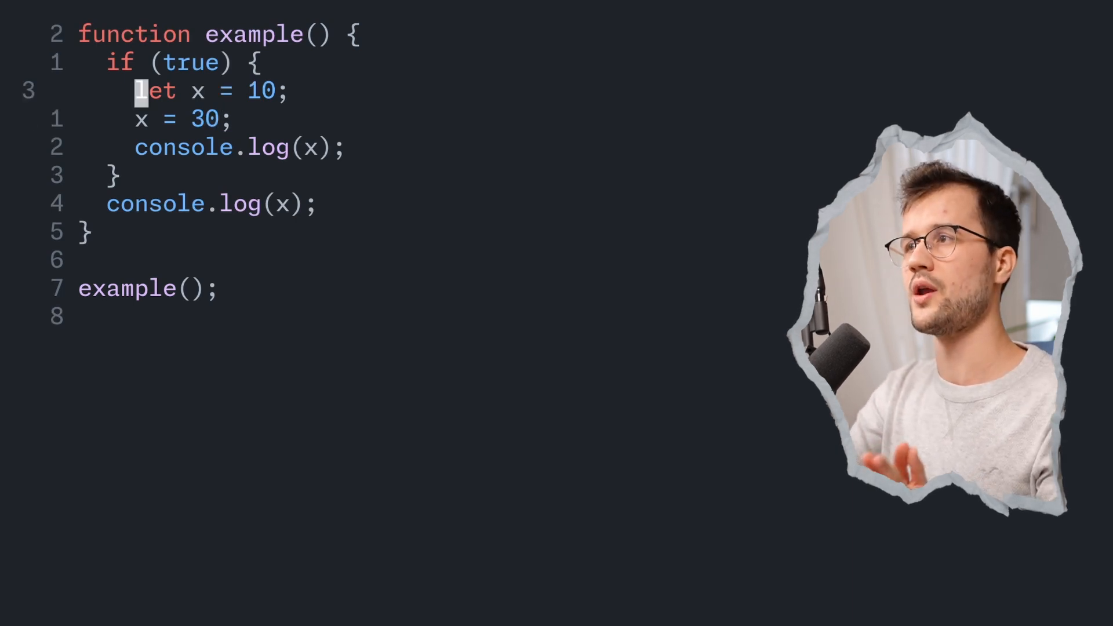
text(const)
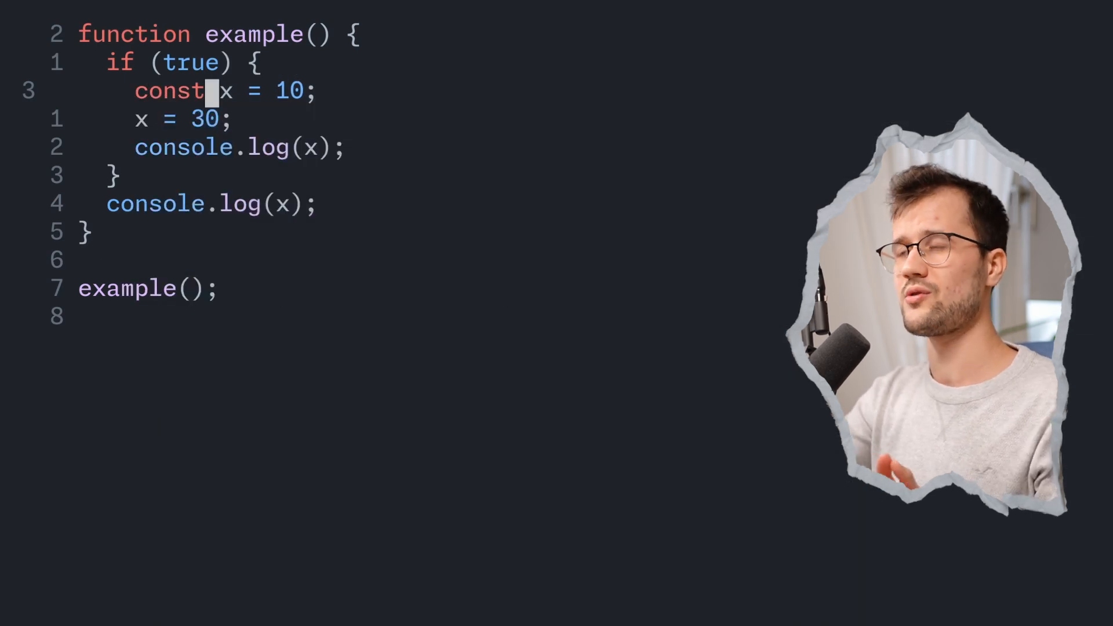